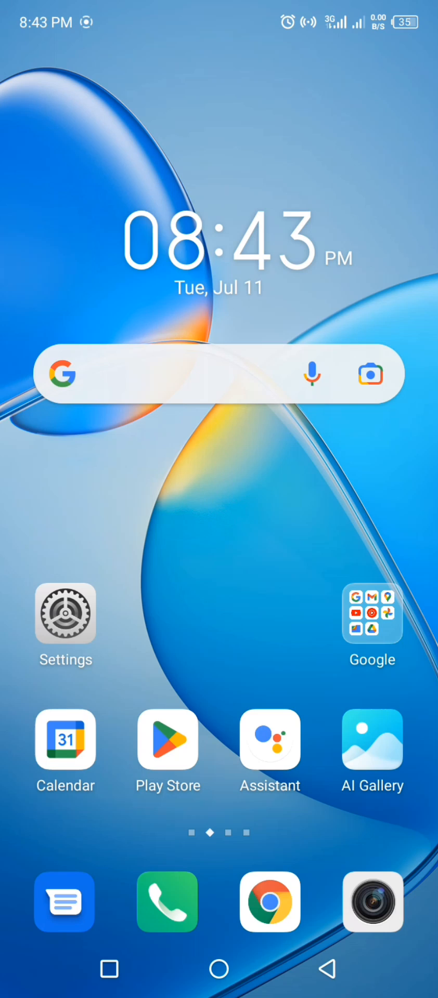
Step: Launch the Google app from the home screen's Google folder
click(372, 613)
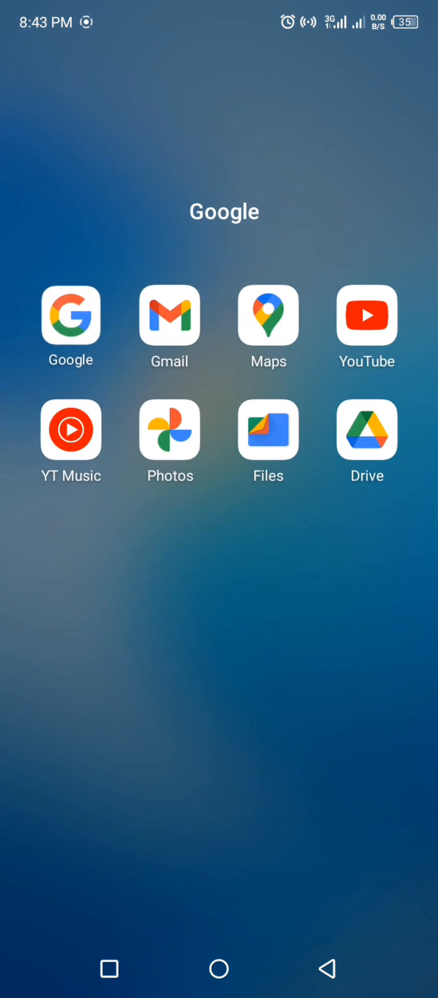
click(70, 316)
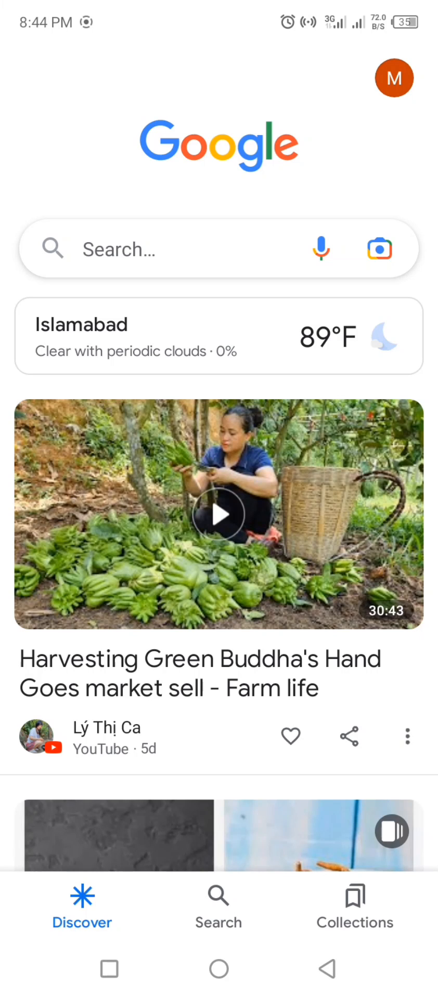
Step: Reach the Personal info section of the Google Account settings
click(393, 77)
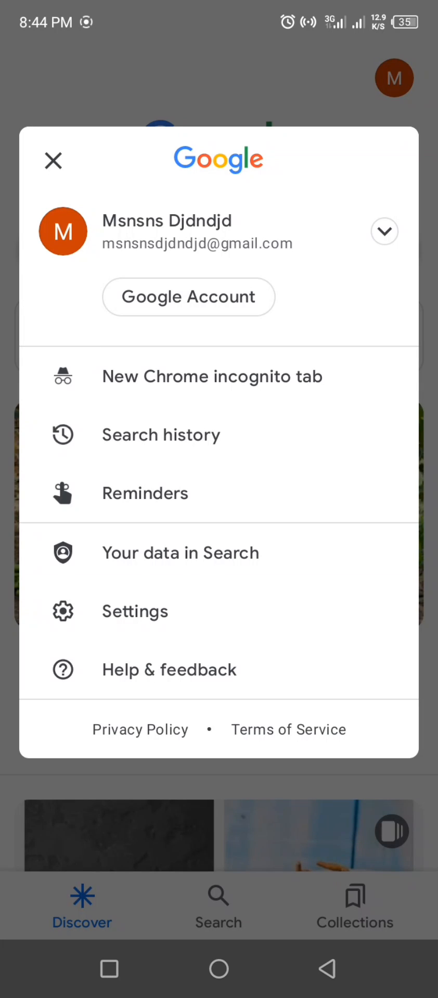
click(188, 297)
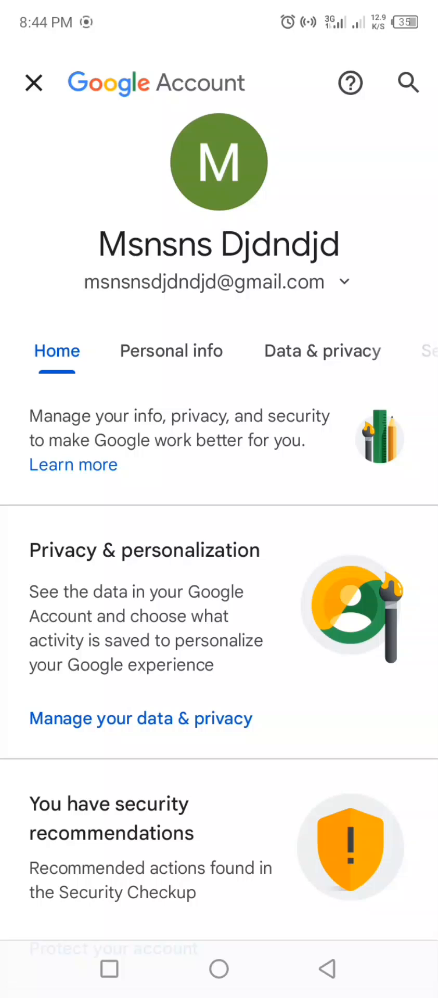
click(170, 350)
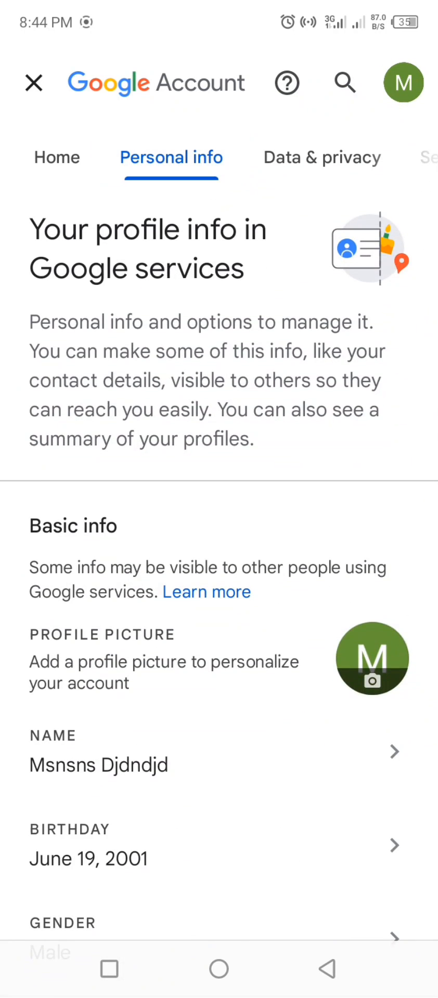
Step: Start adding a recovery phone number, then leave the empty form for Chrome
scroll(down, 3)
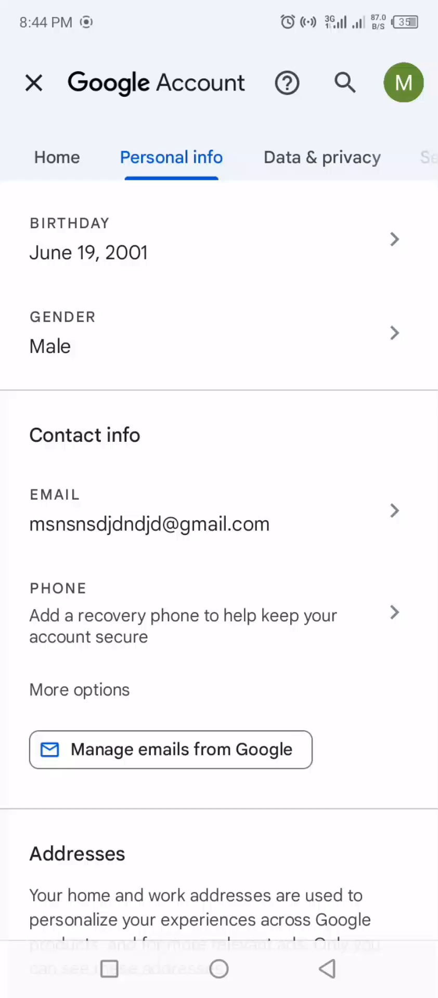
click(218, 612)
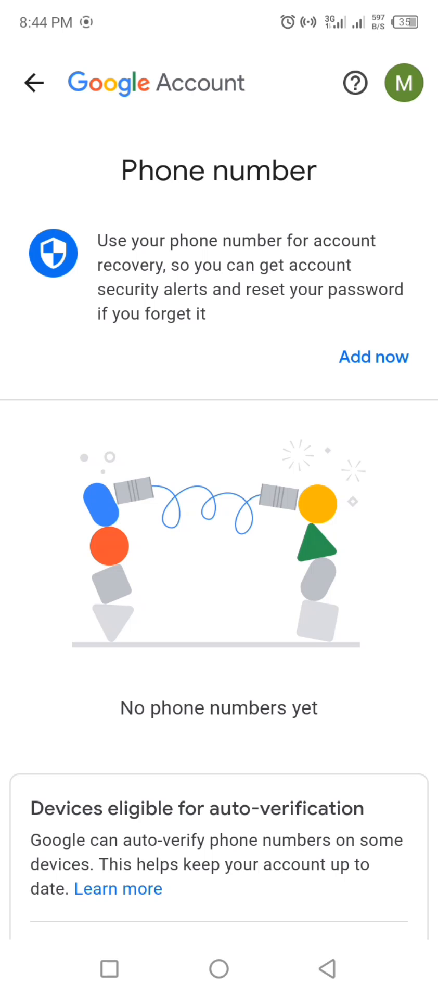
click(372, 355)
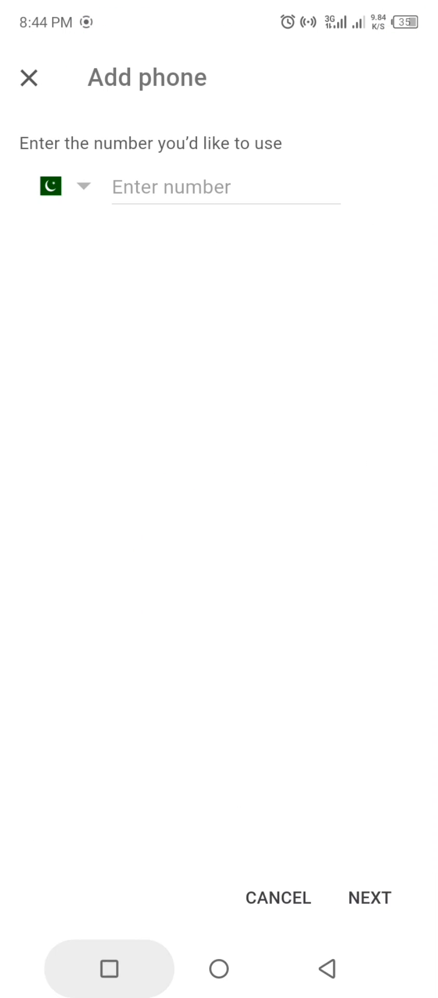
click(29, 78)
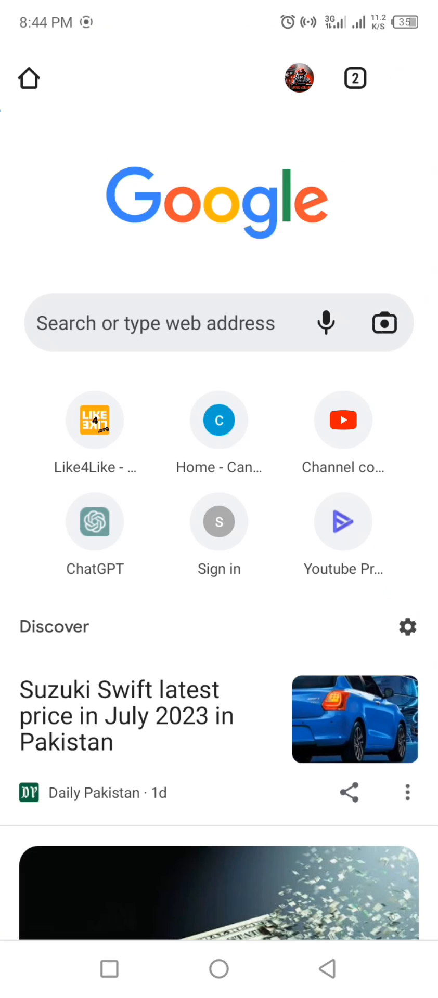
Step: Run a Google search for 'temporary phone number' from the address bar
click(192, 322)
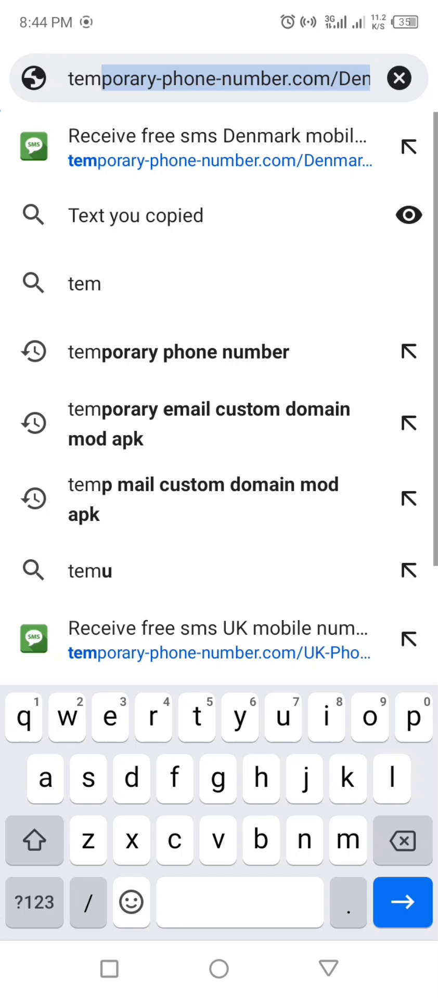
text(po)
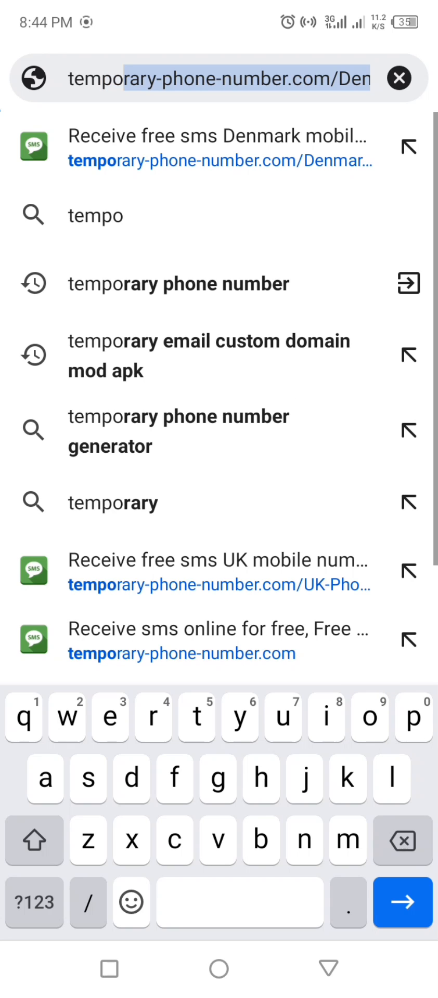
click(178, 284)
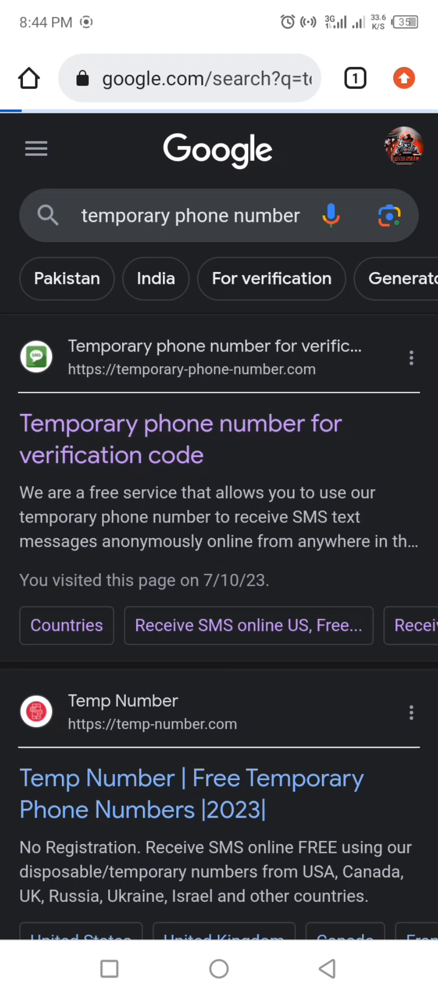
Step: Visit temporary-phone-number.com and dismiss its video advertisement
click(180, 439)
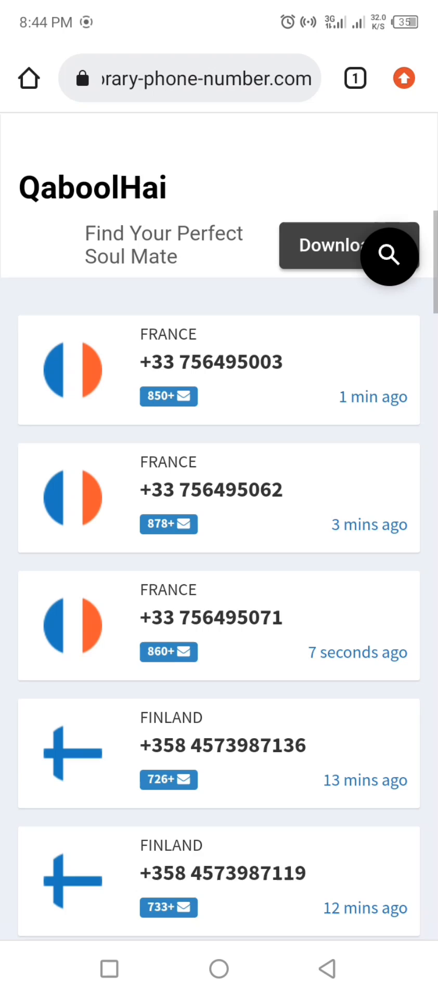
scroll(down, 3)
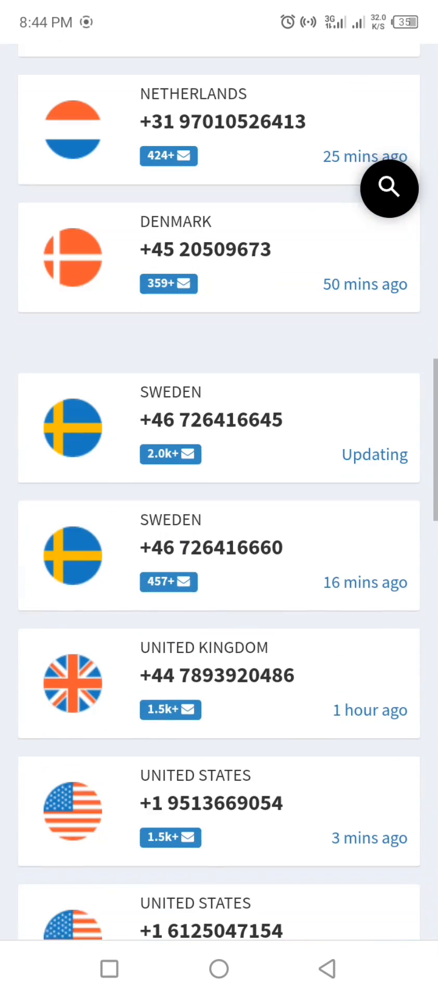
scroll(up, 3)
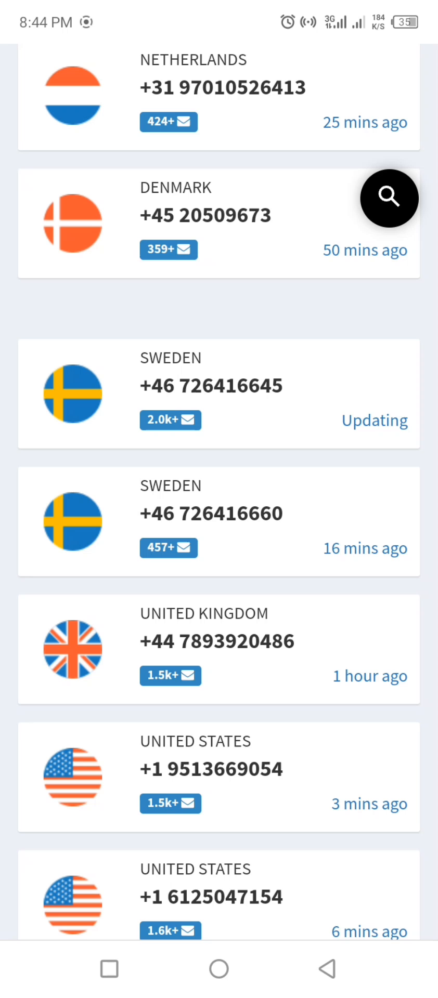
scroll(down, 3)
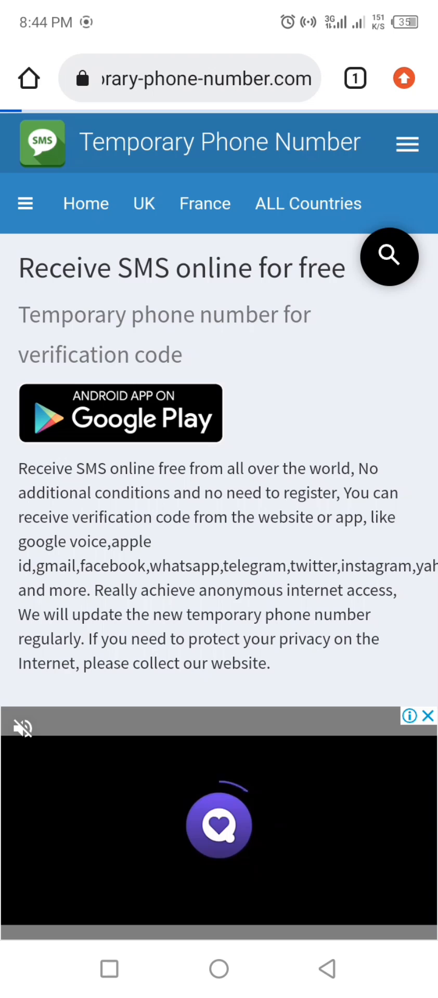
click(427, 716)
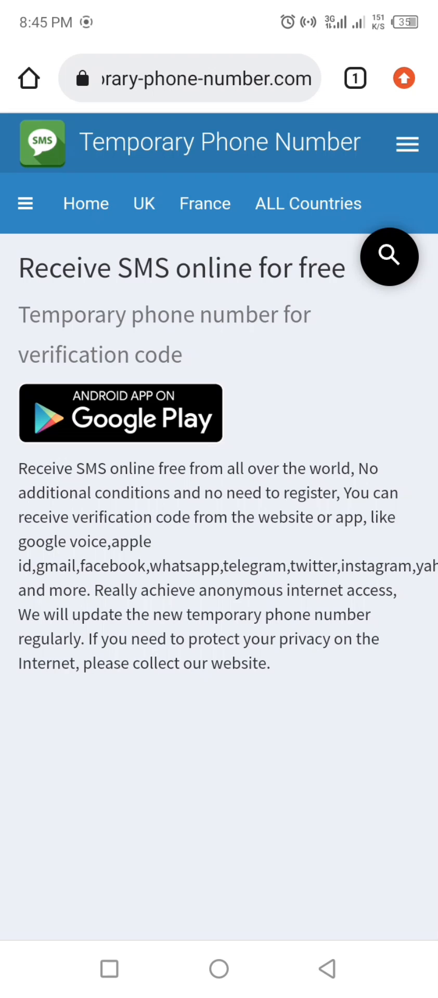
Step: Browse the site's list of free UK phone numbers
click(144, 203)
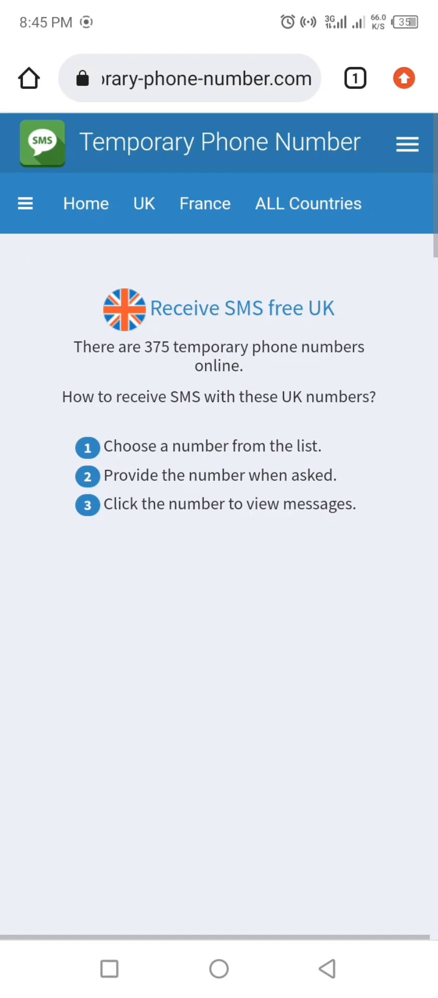
scroll(down, 3)
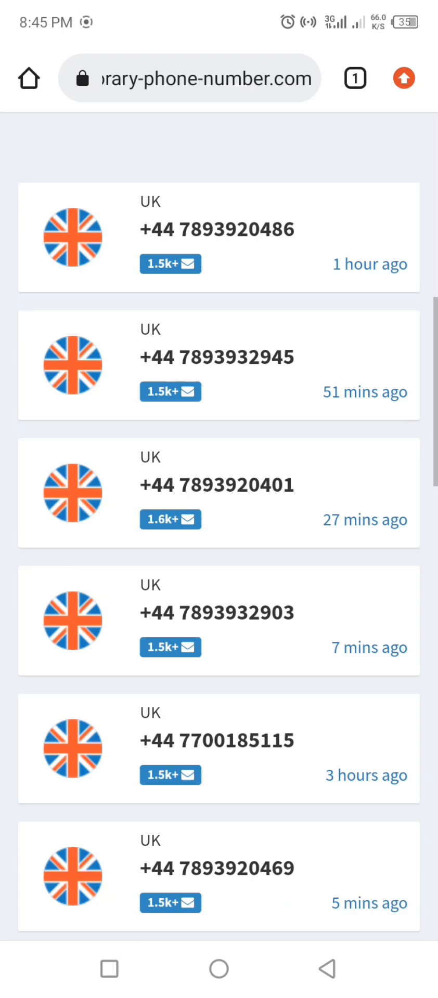
scroll(down, 3)
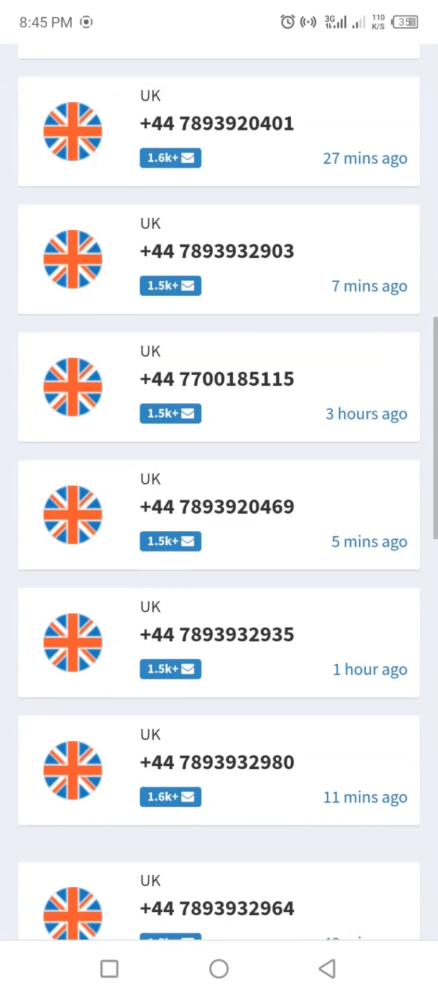
scroll(up, 3)
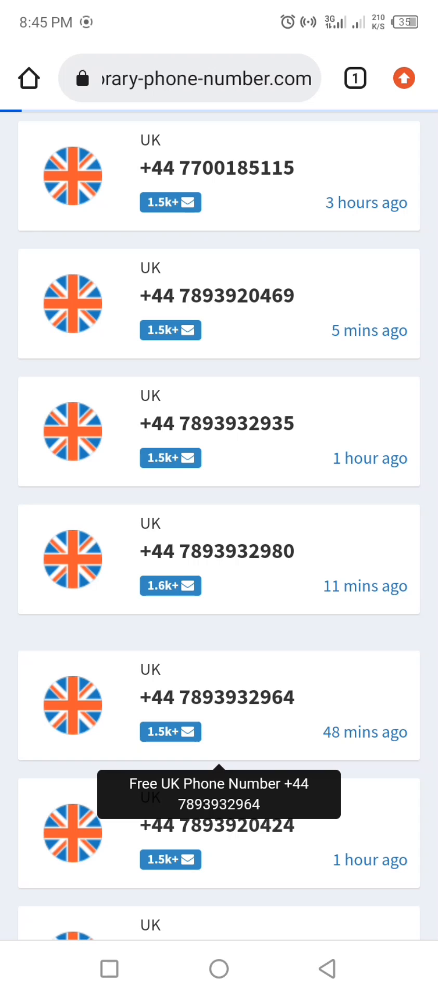
click(216, 697)
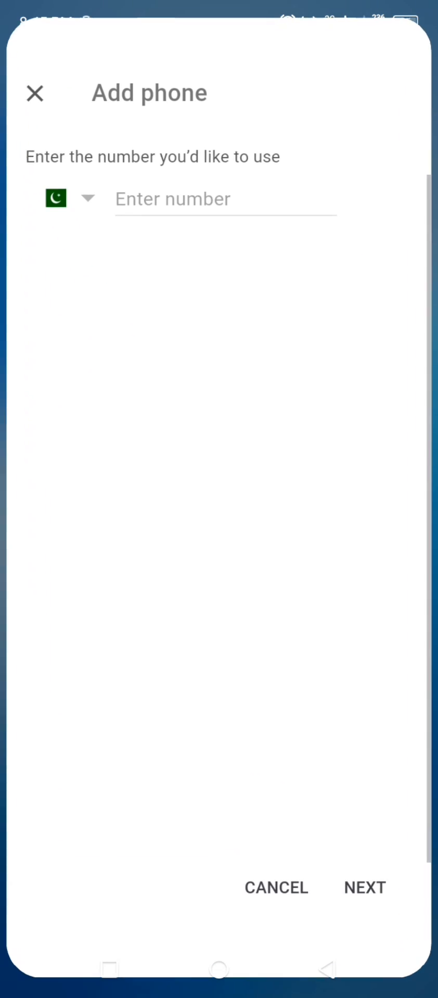
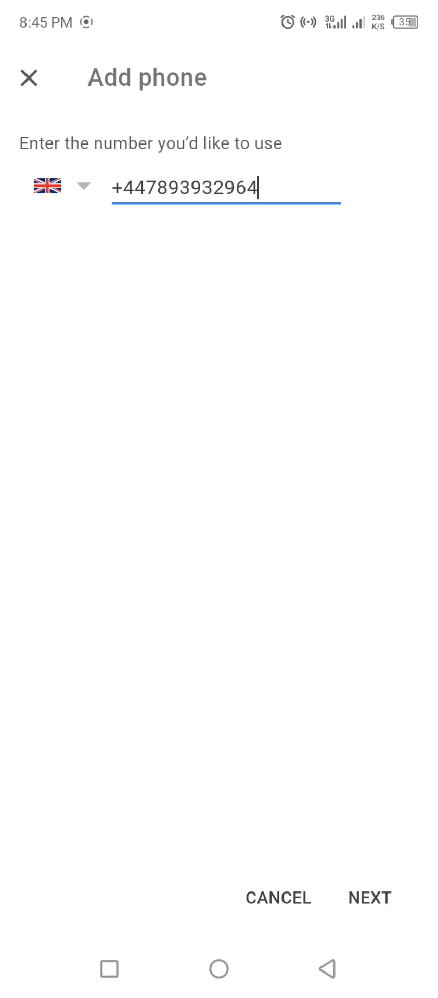
click(368, 897)
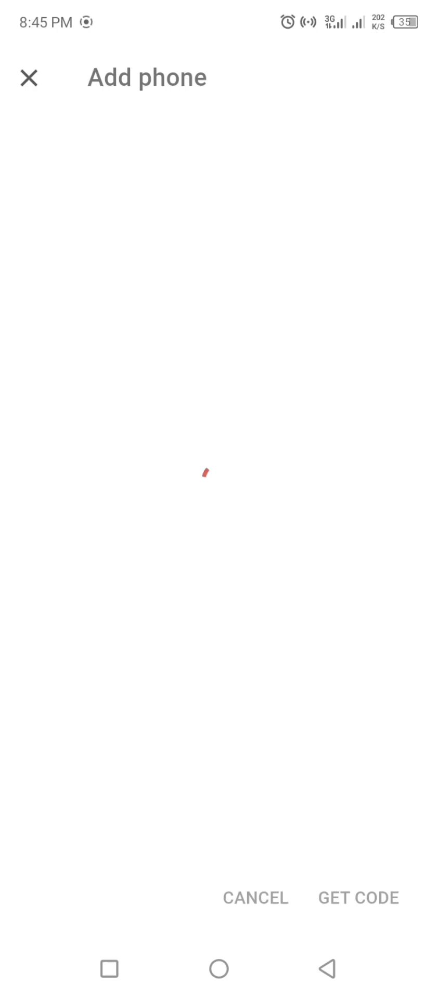
click(356, 897)
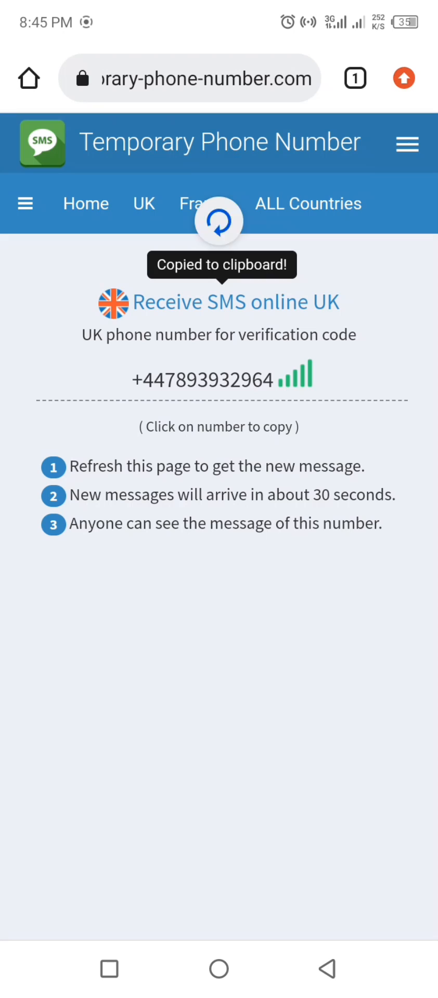
click(219, 220)
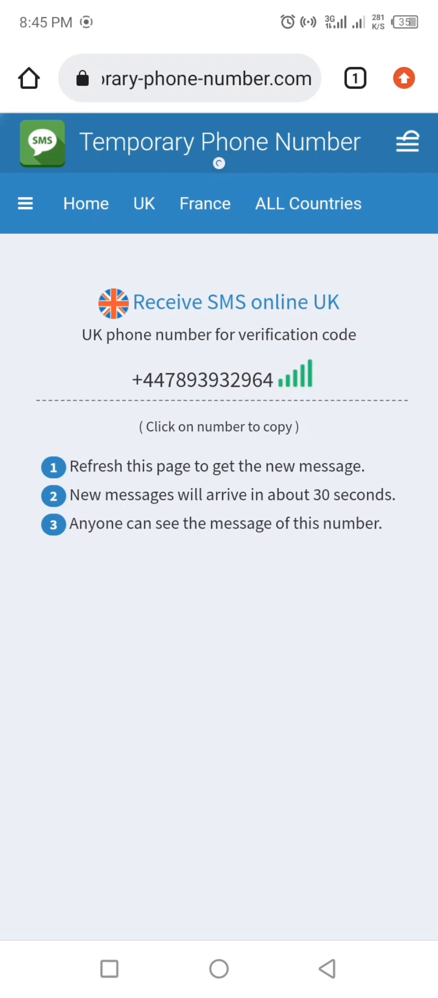
scroll(down, 3)
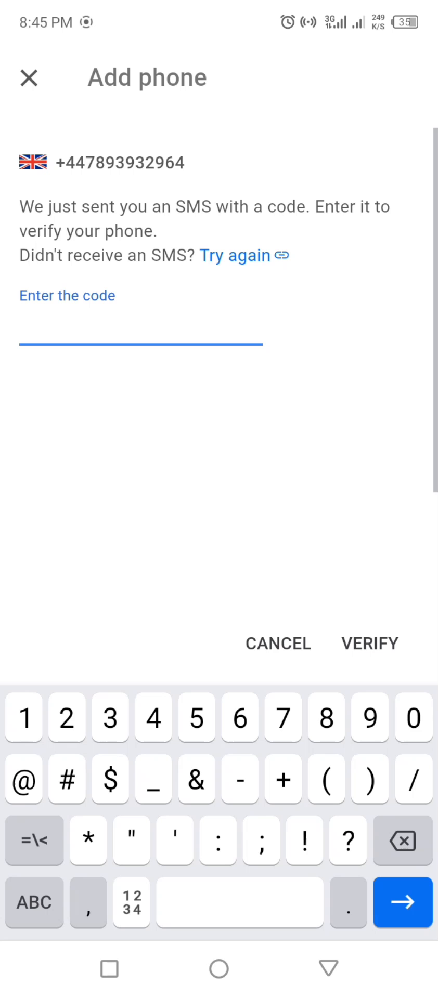
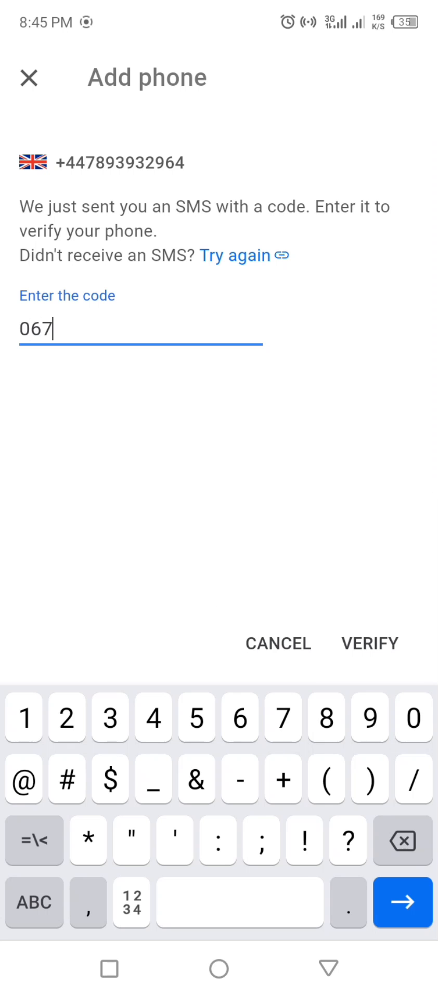
click(108, 968)
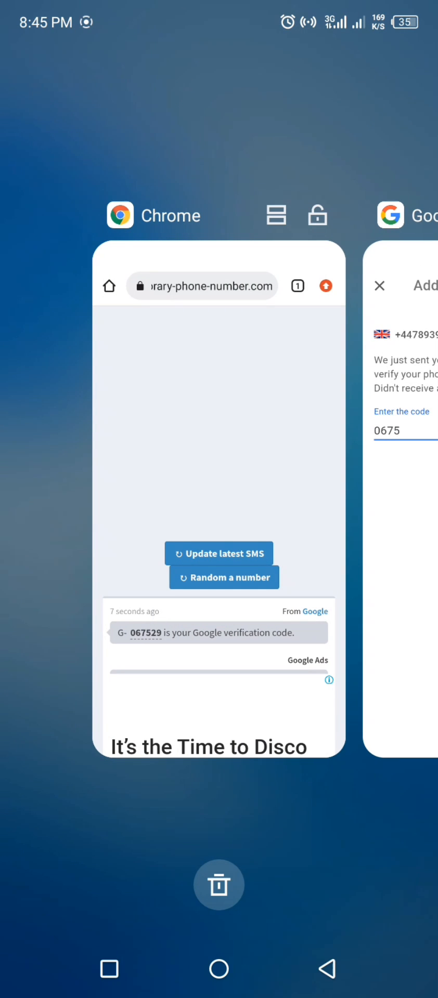